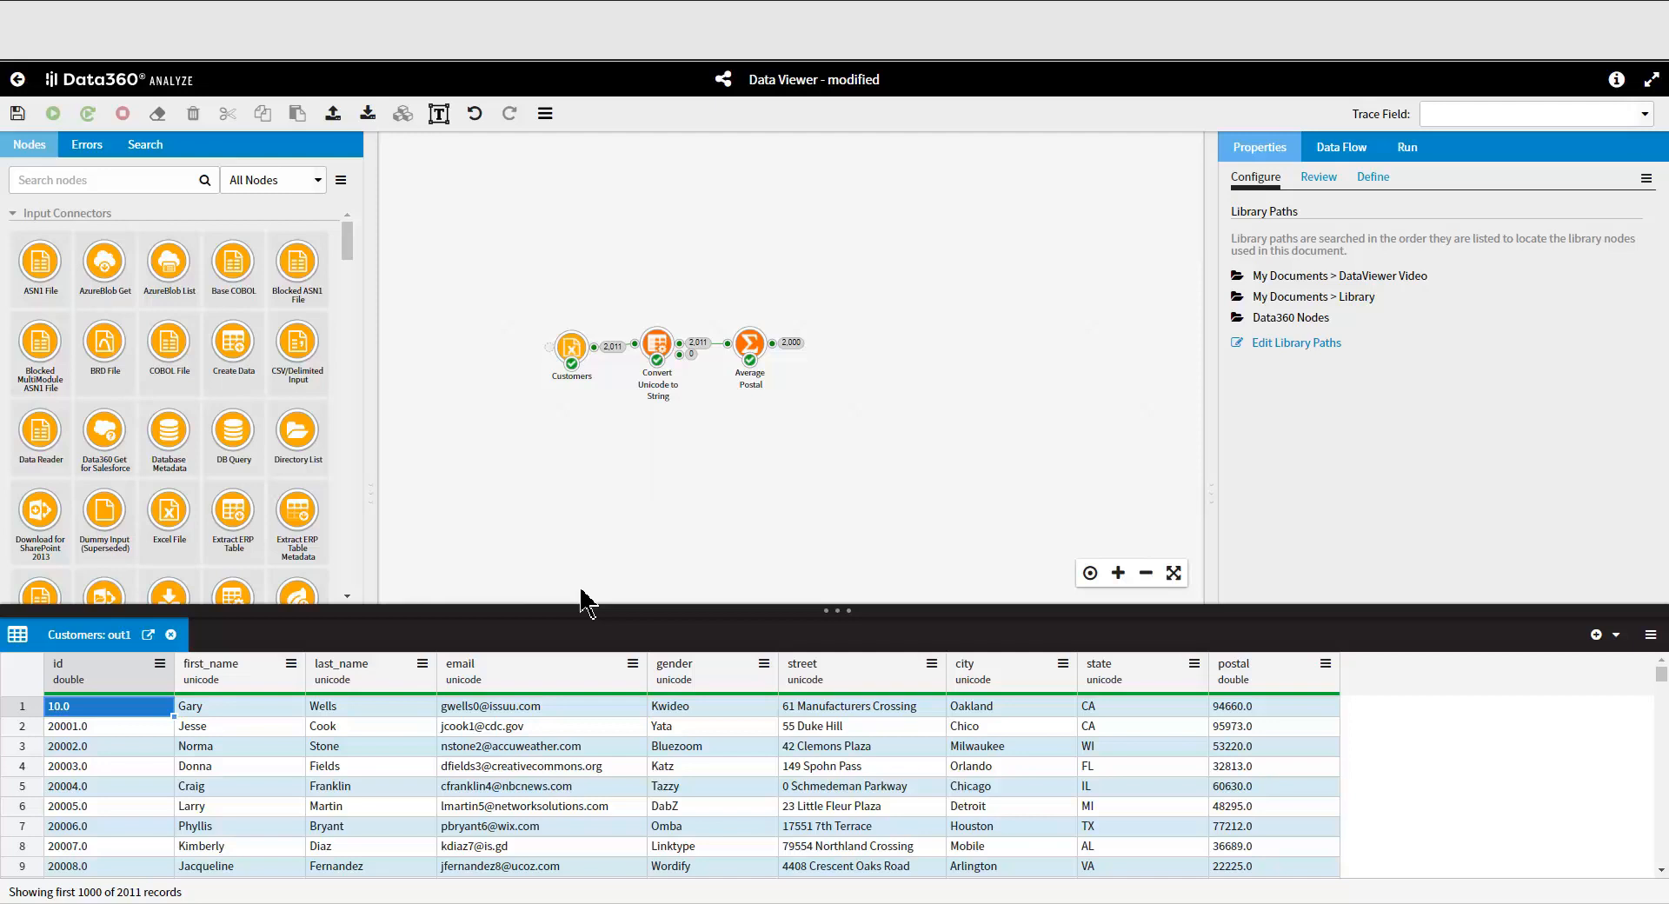
mouse_move(458, 703)
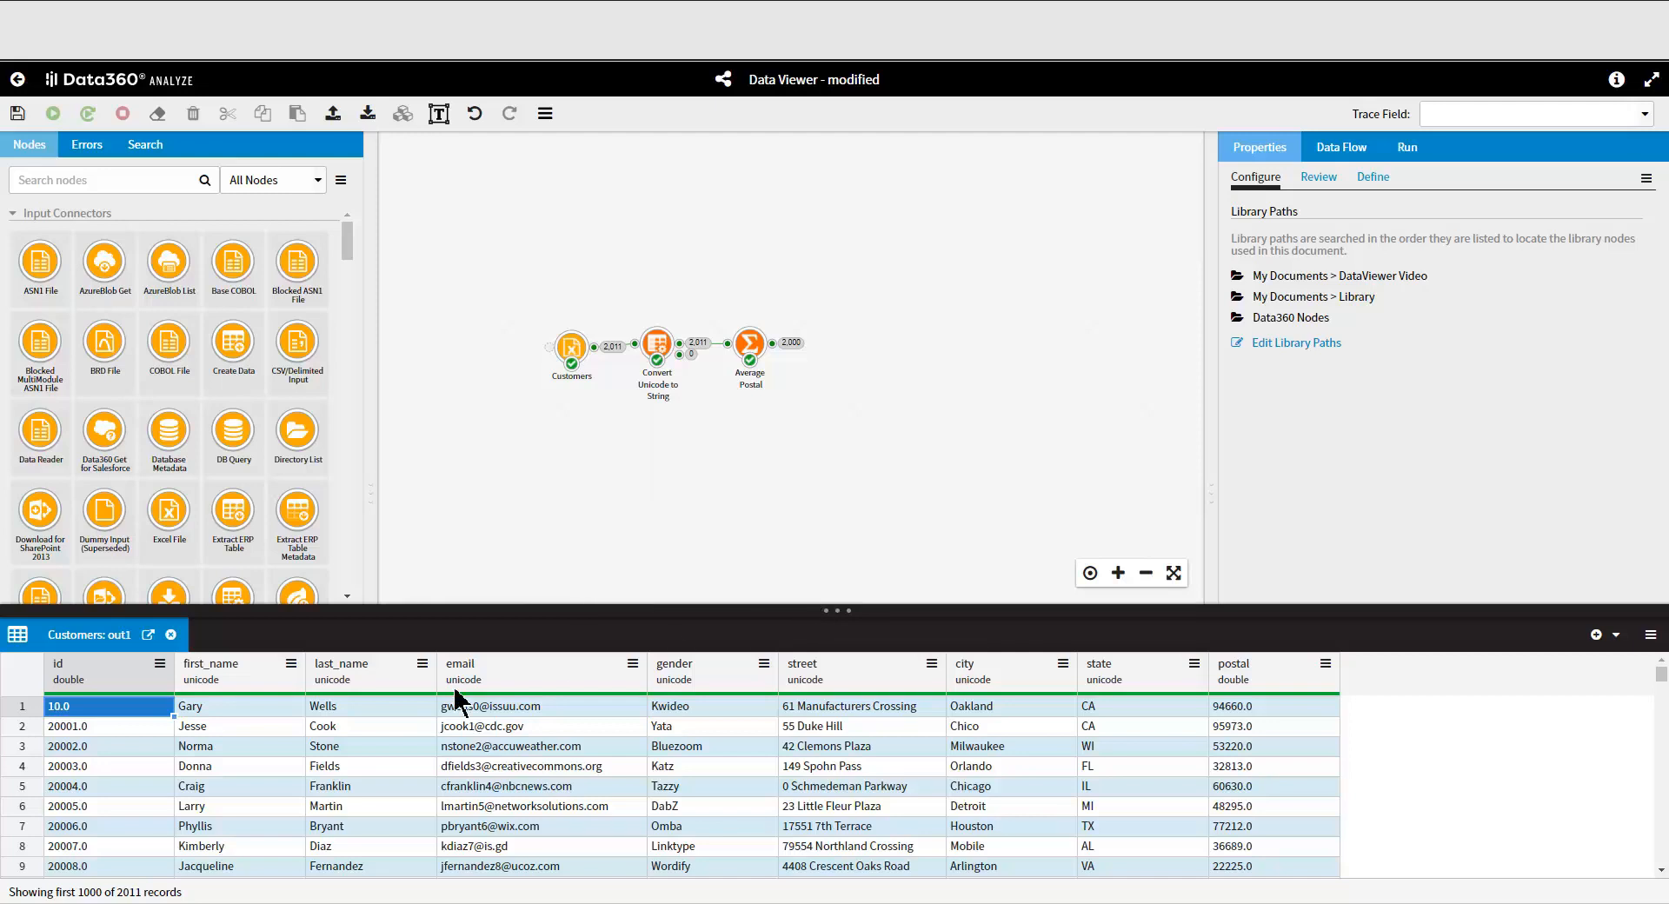
mouse_move(160, 697)
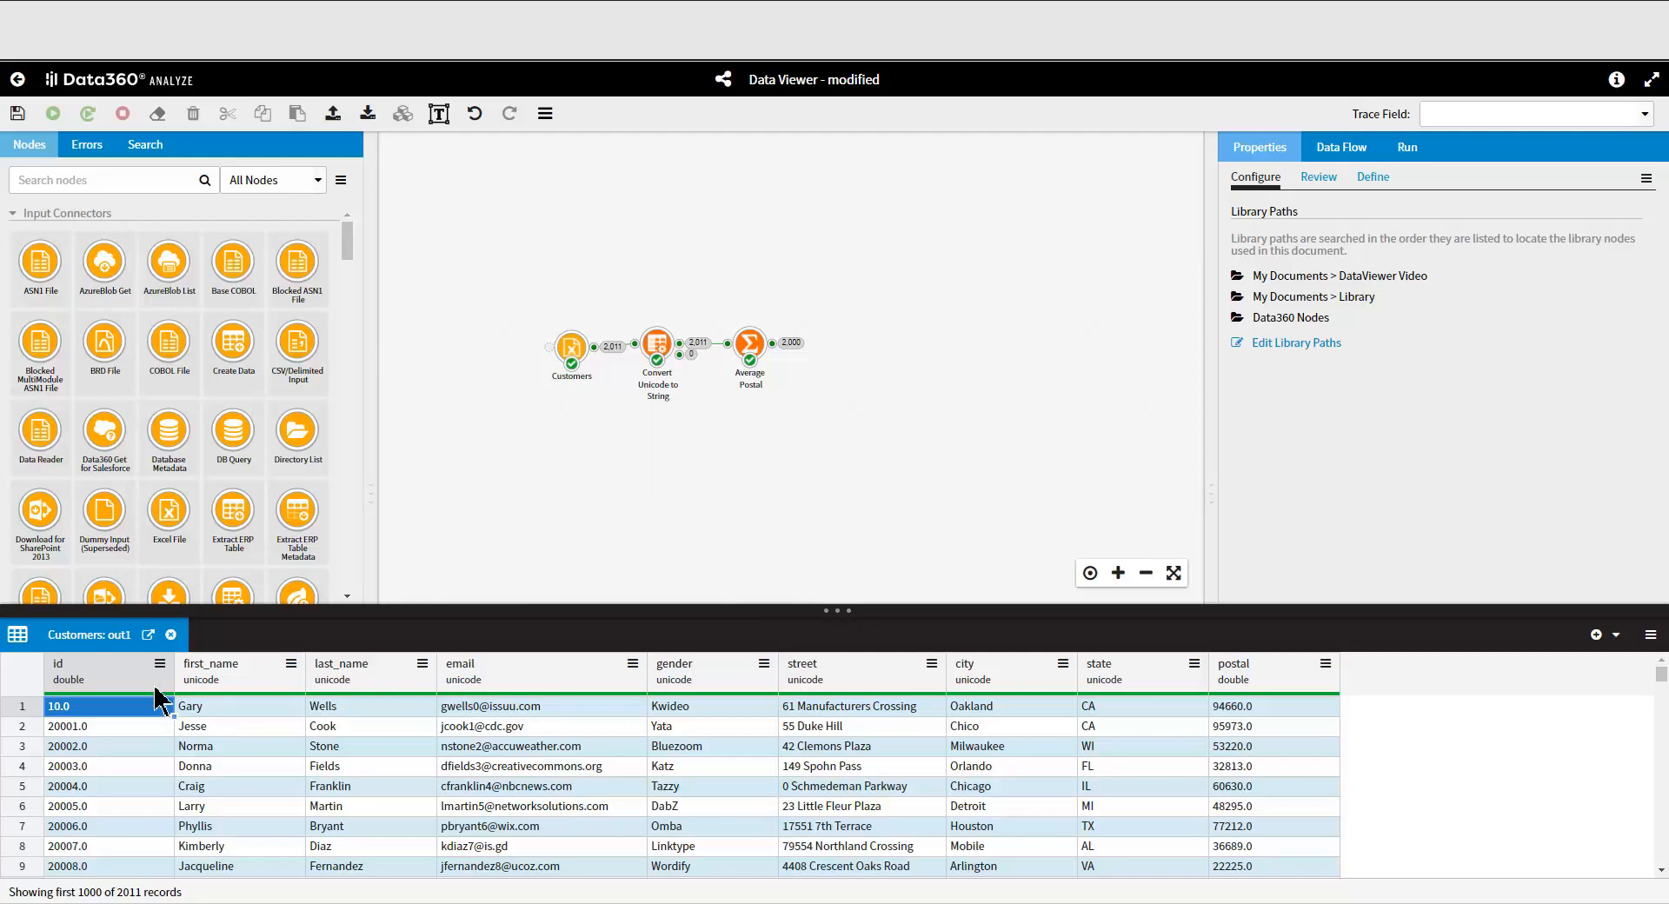
mouse_move(159, 687)
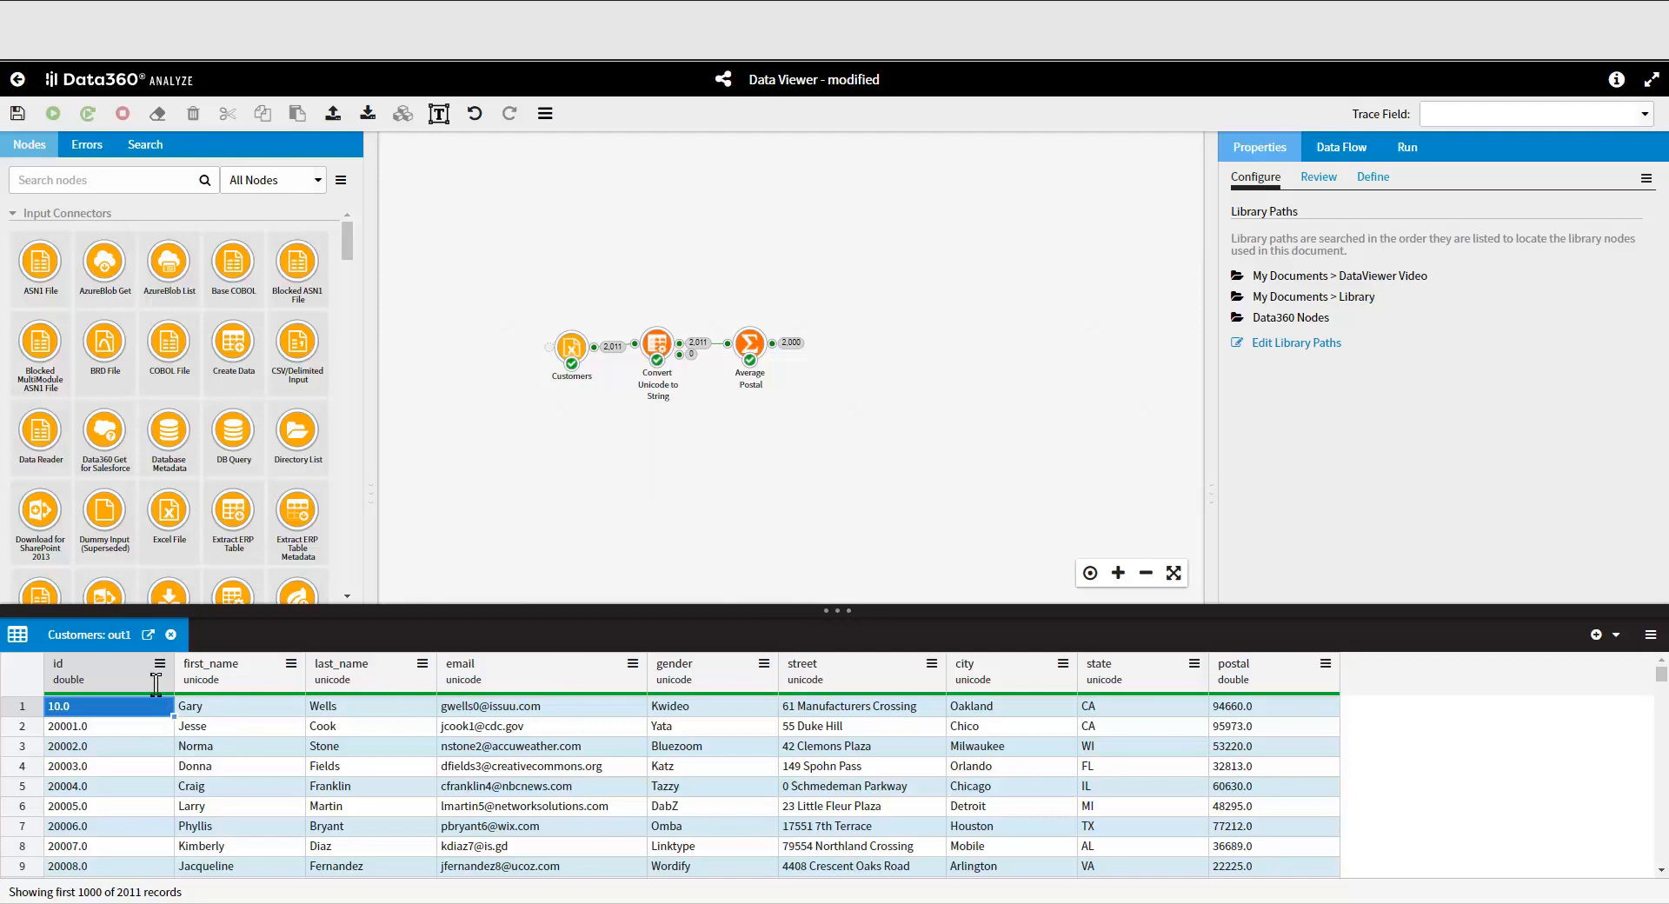
- Start a numeric filter on the id column, listing its comparison choices
left_click(160, 666)
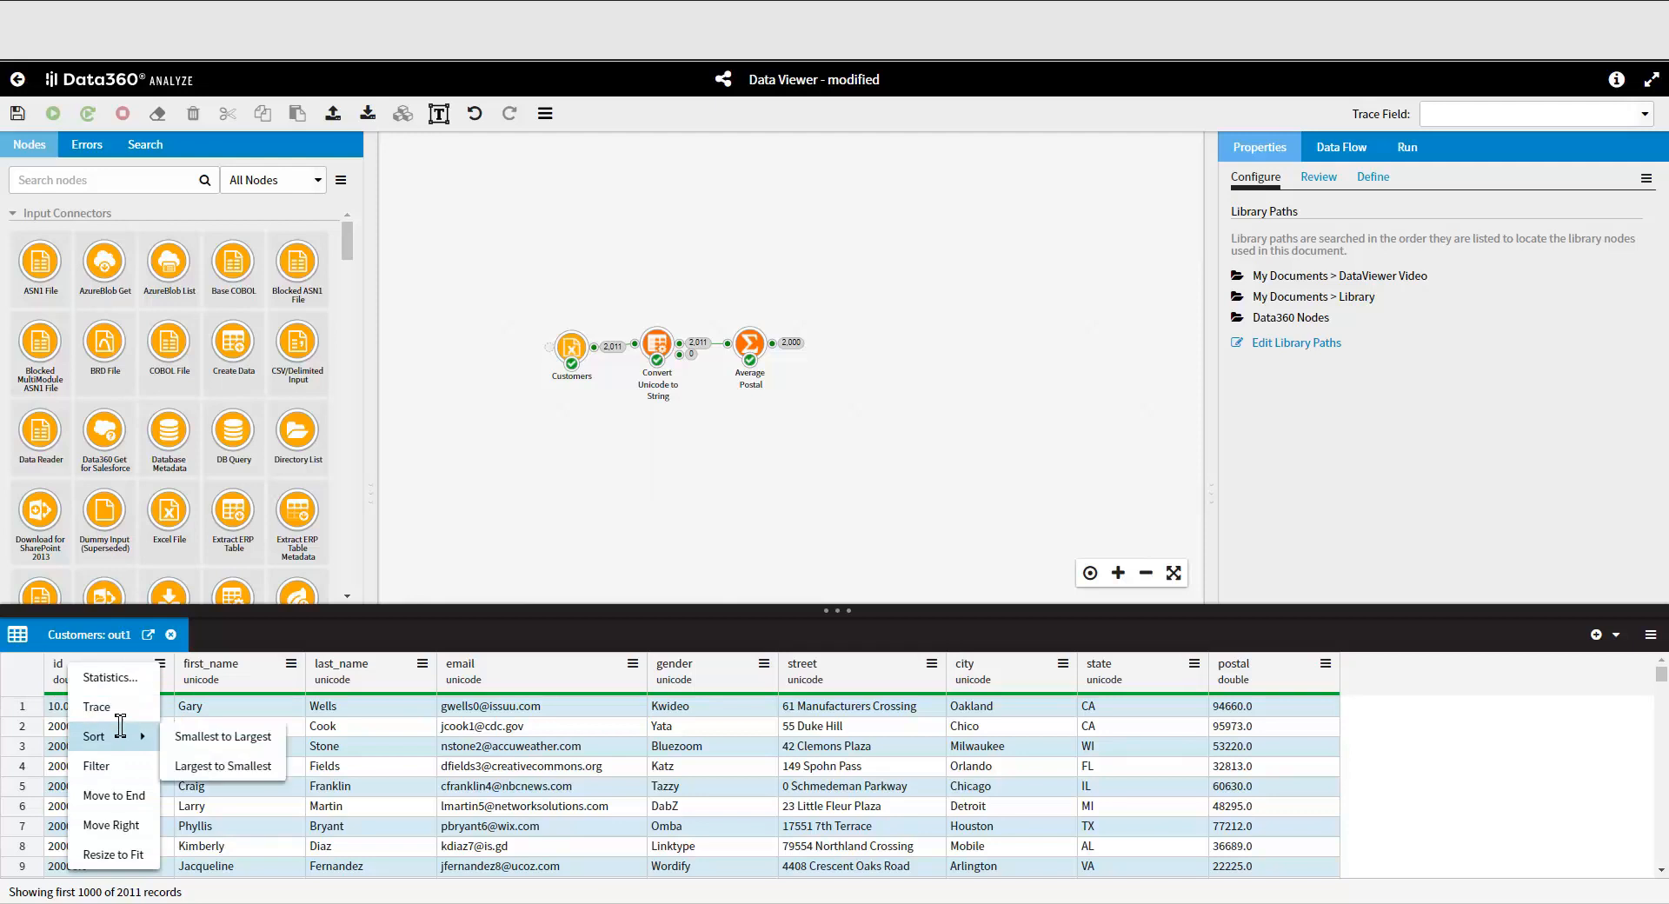
left_click(96, 765)
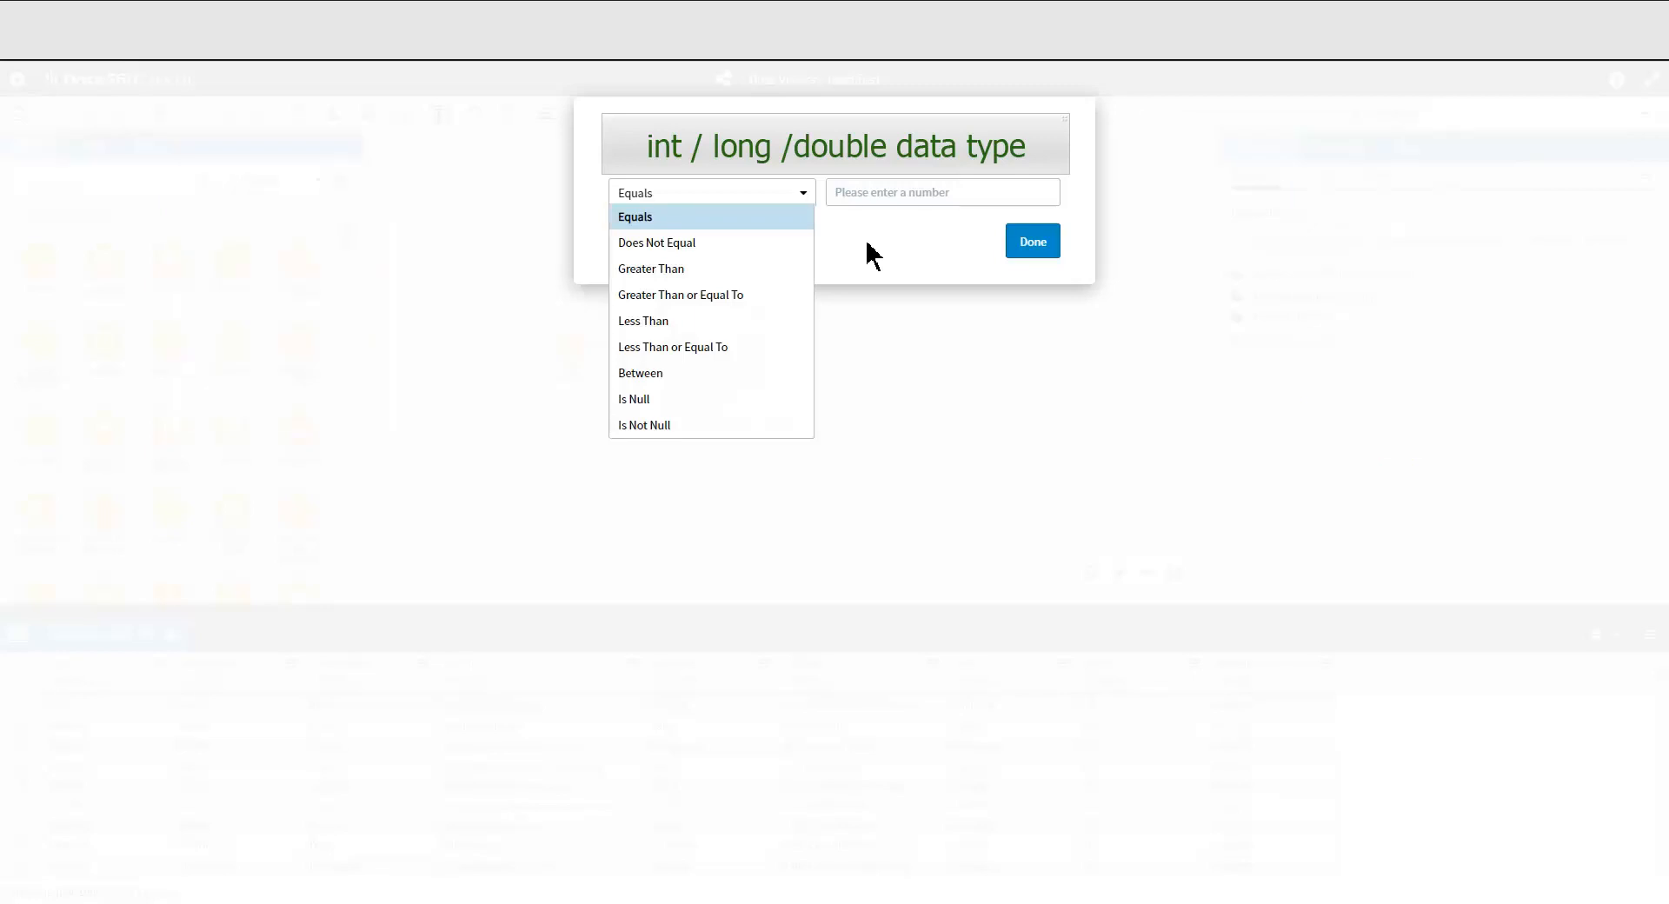
mouse_move(804, 262)
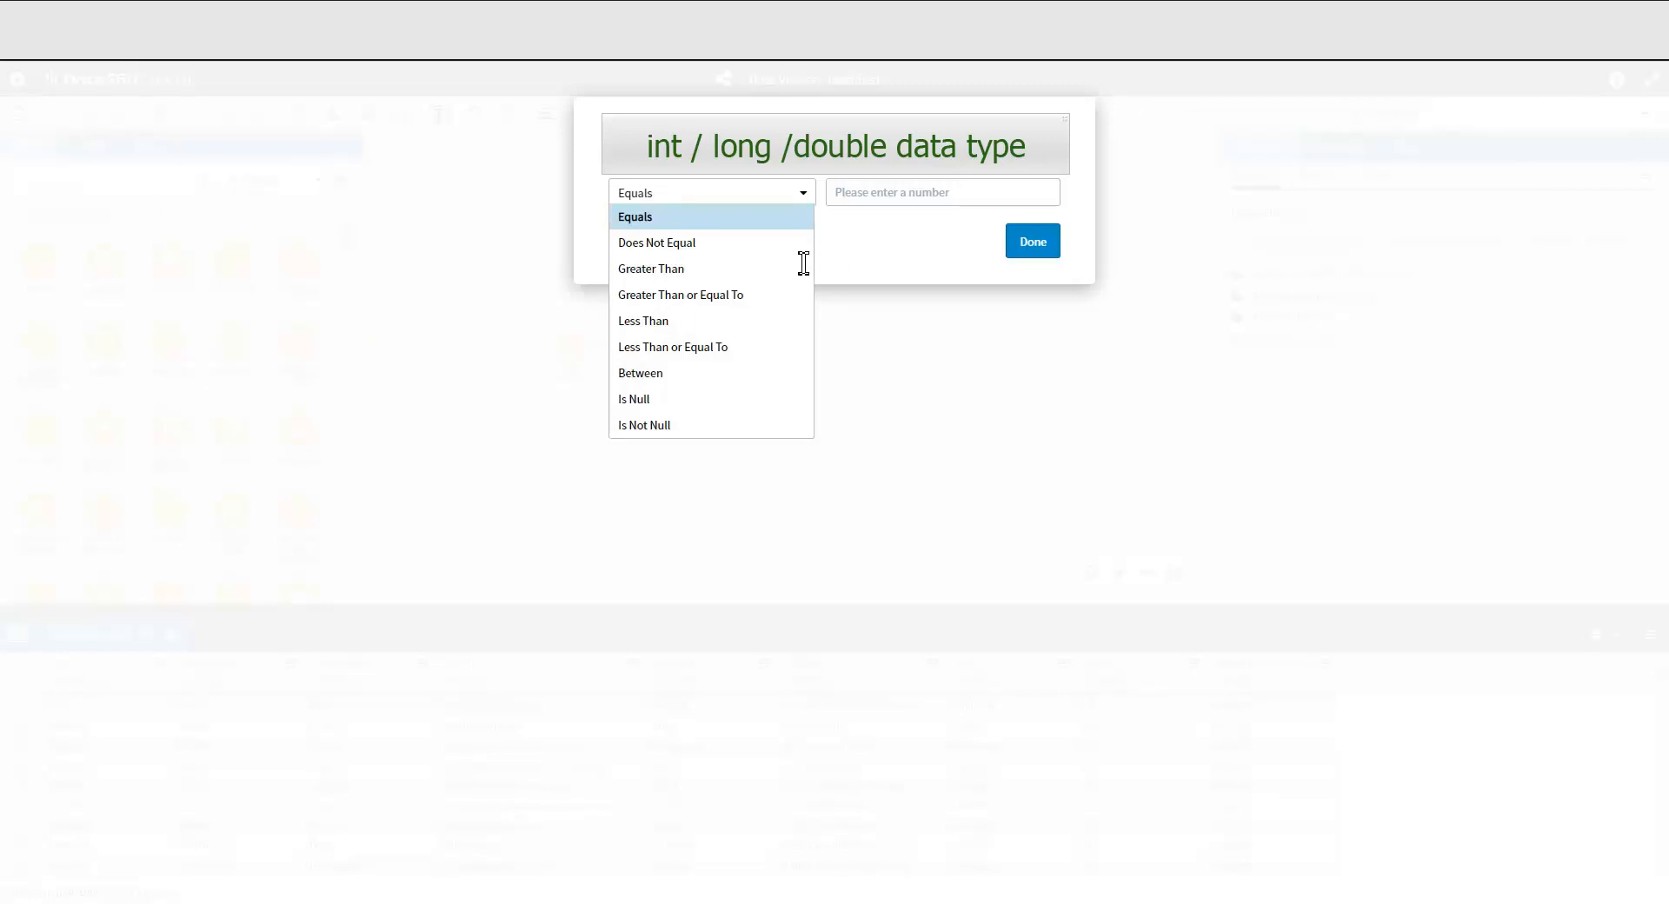
mouse_move(734, 296)
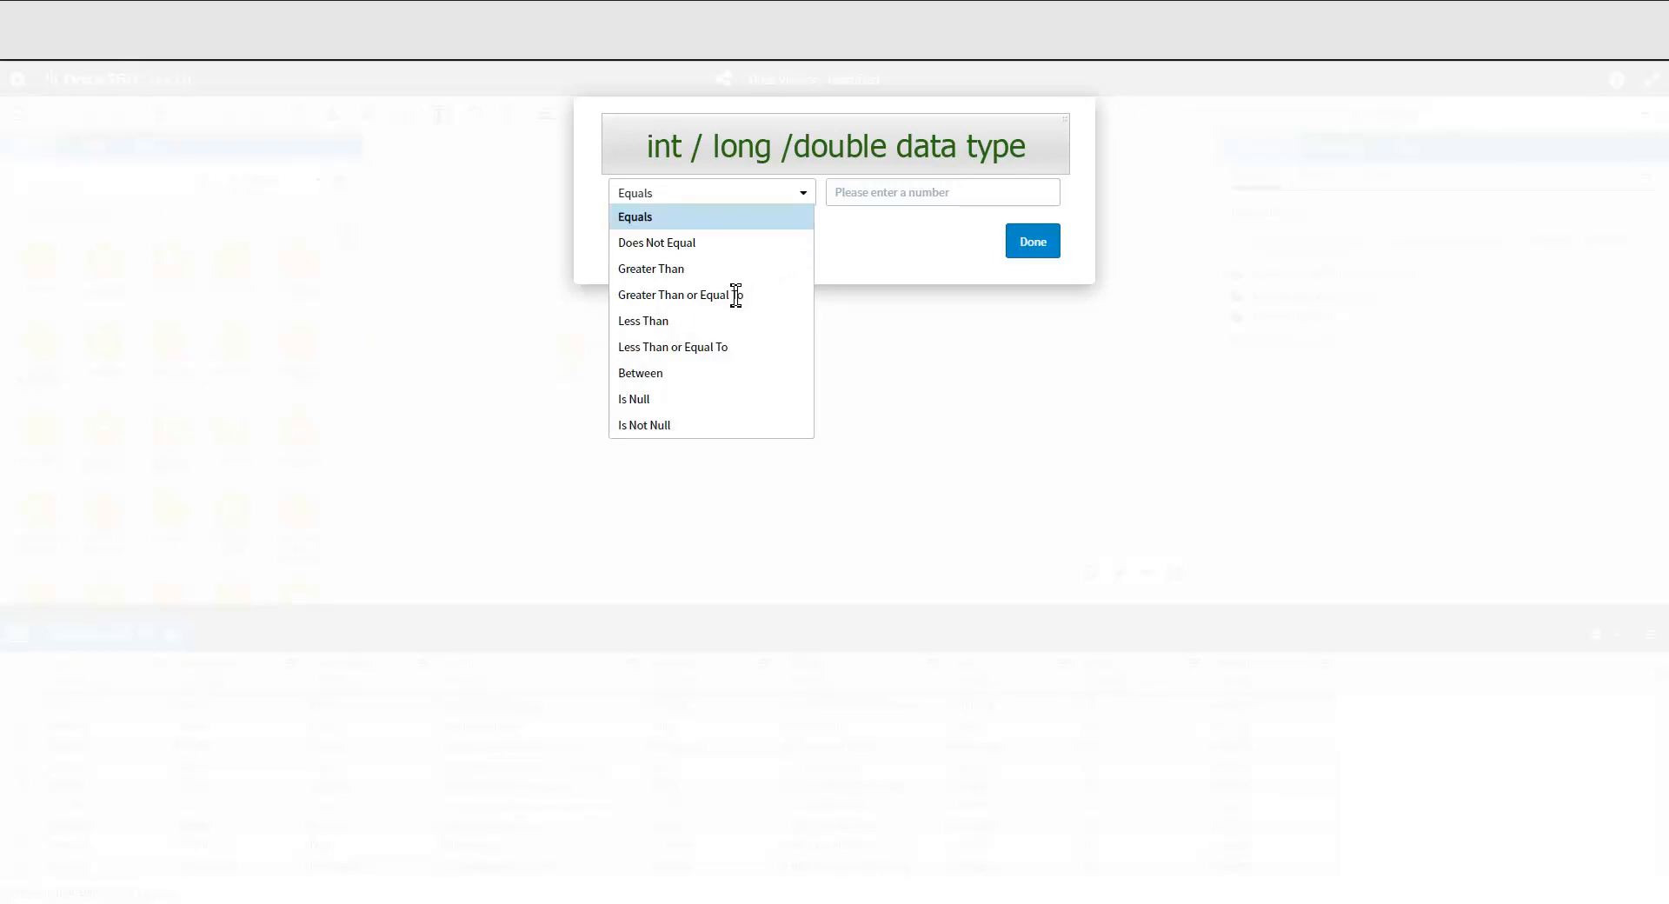
mouse_move(715, 327)
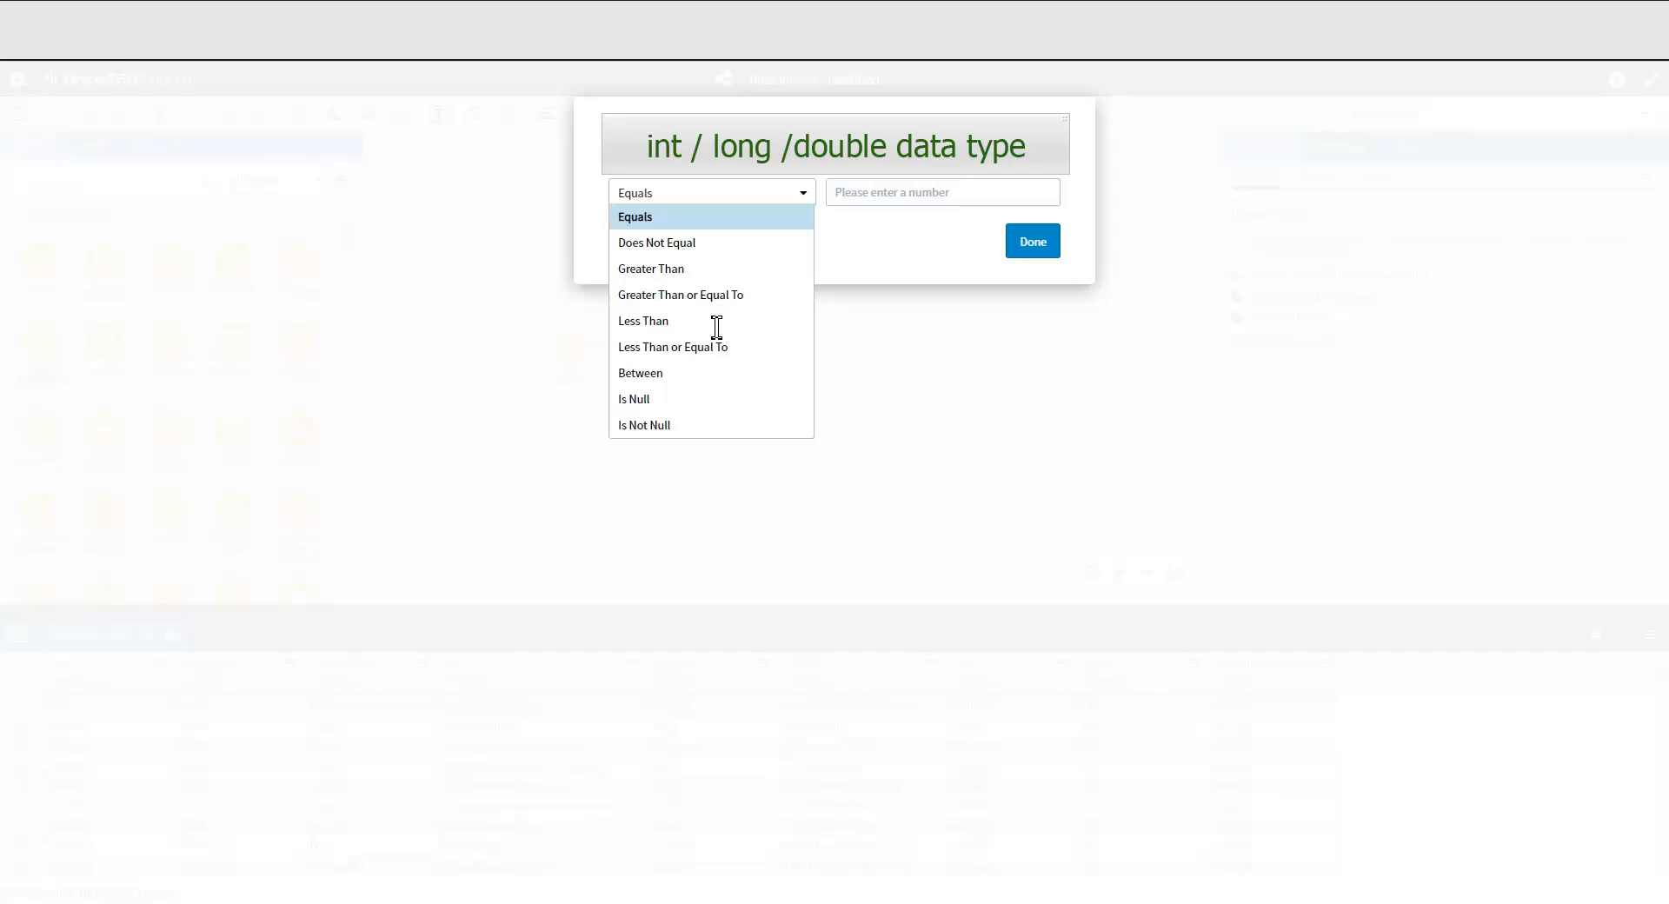
- Keep only Customers records with id less than or equal to 10 (12 of 2011)
left_click(673, 346)
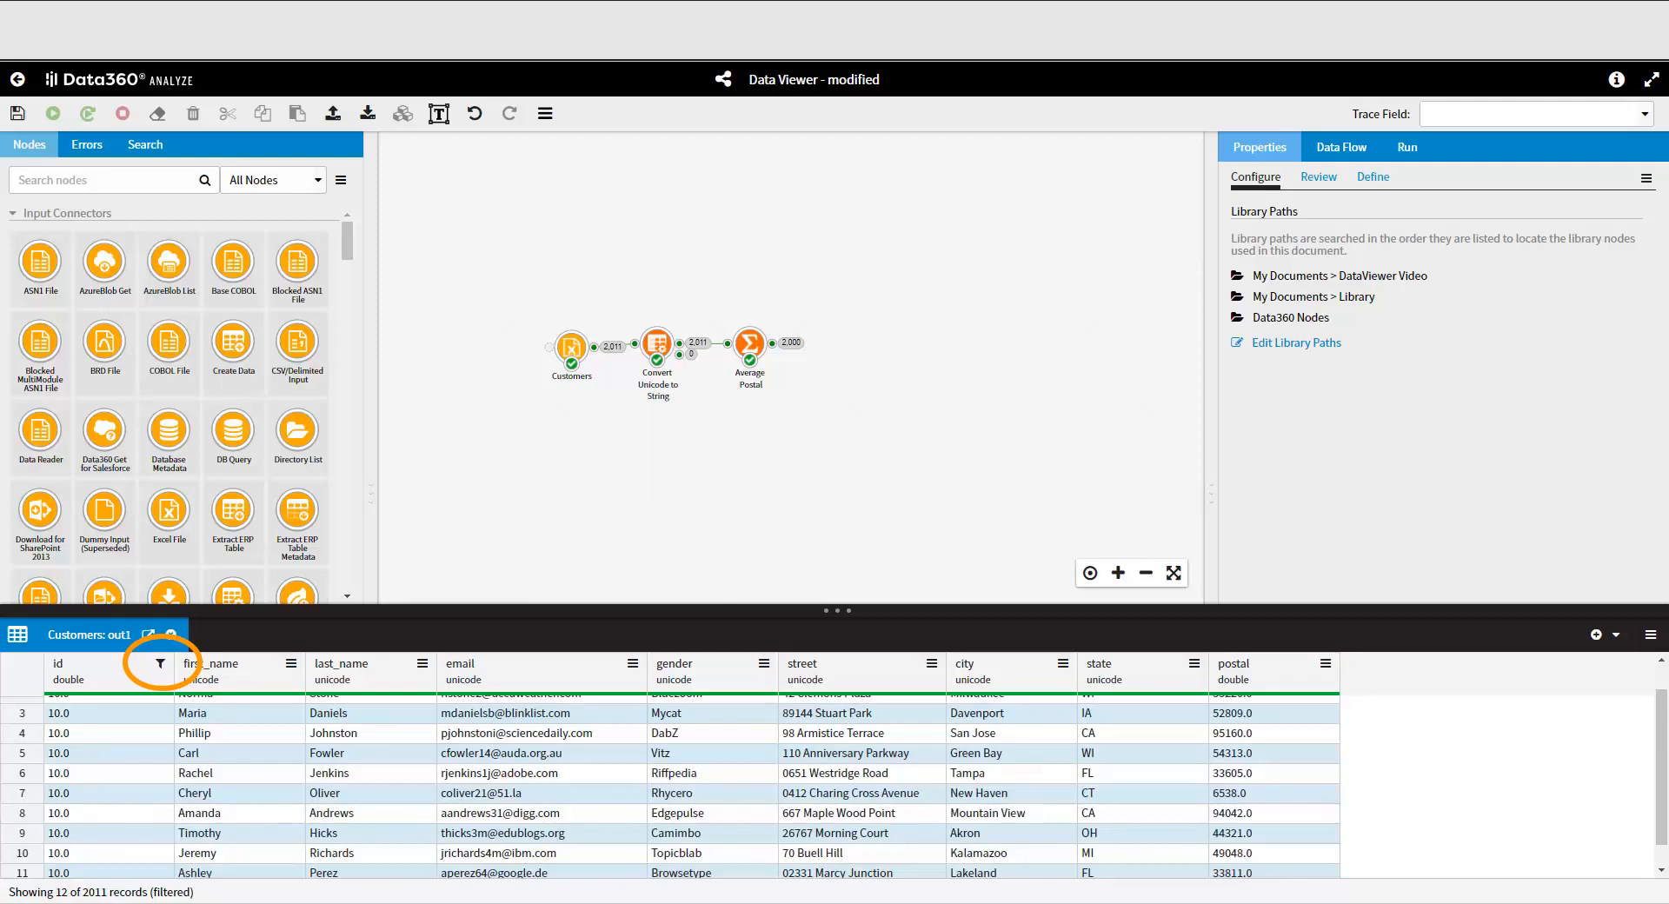
mouse_move(106, 686)
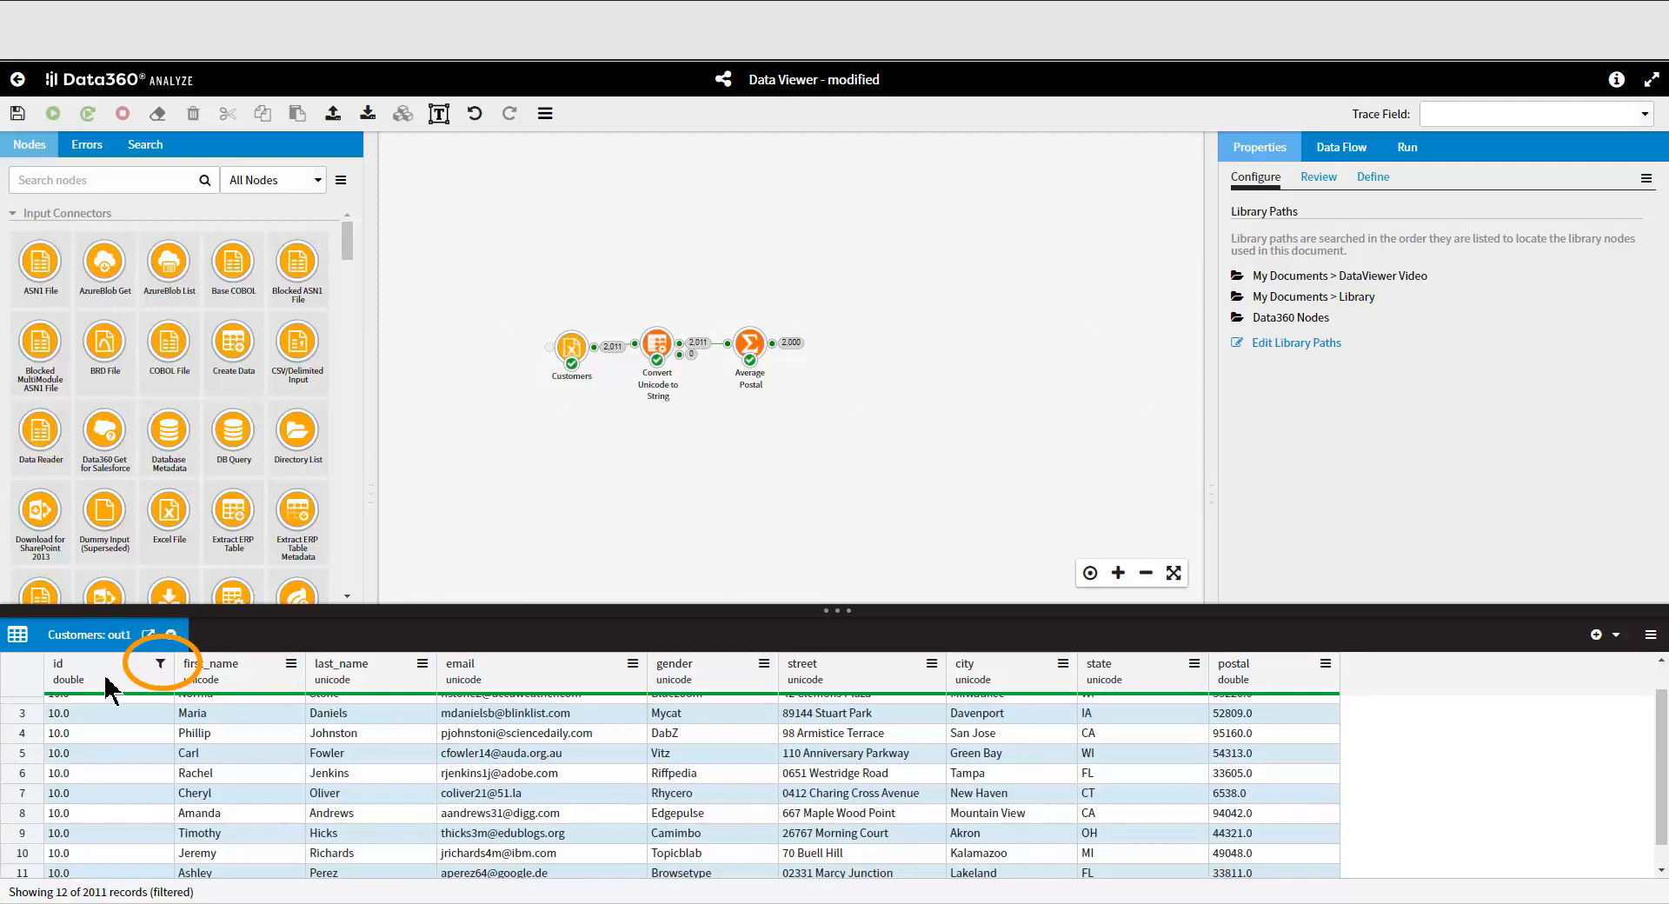
- Show the id column's options with Edit Filter and Remove Filter choices
left_click(160, 665)
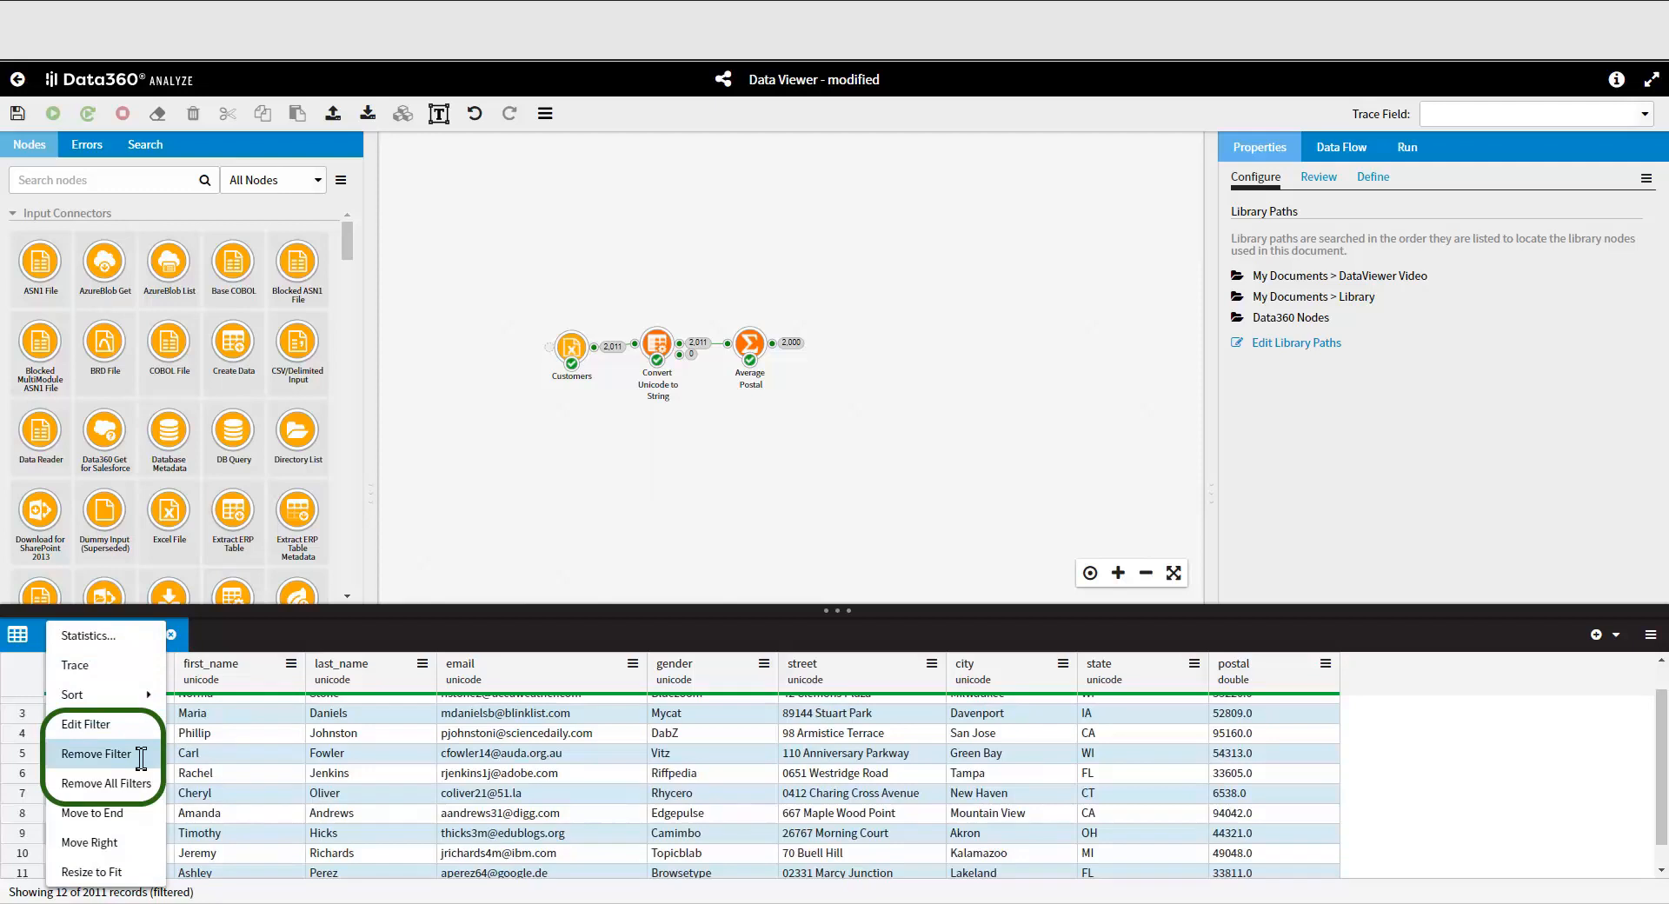
mouse_move(101, 784)
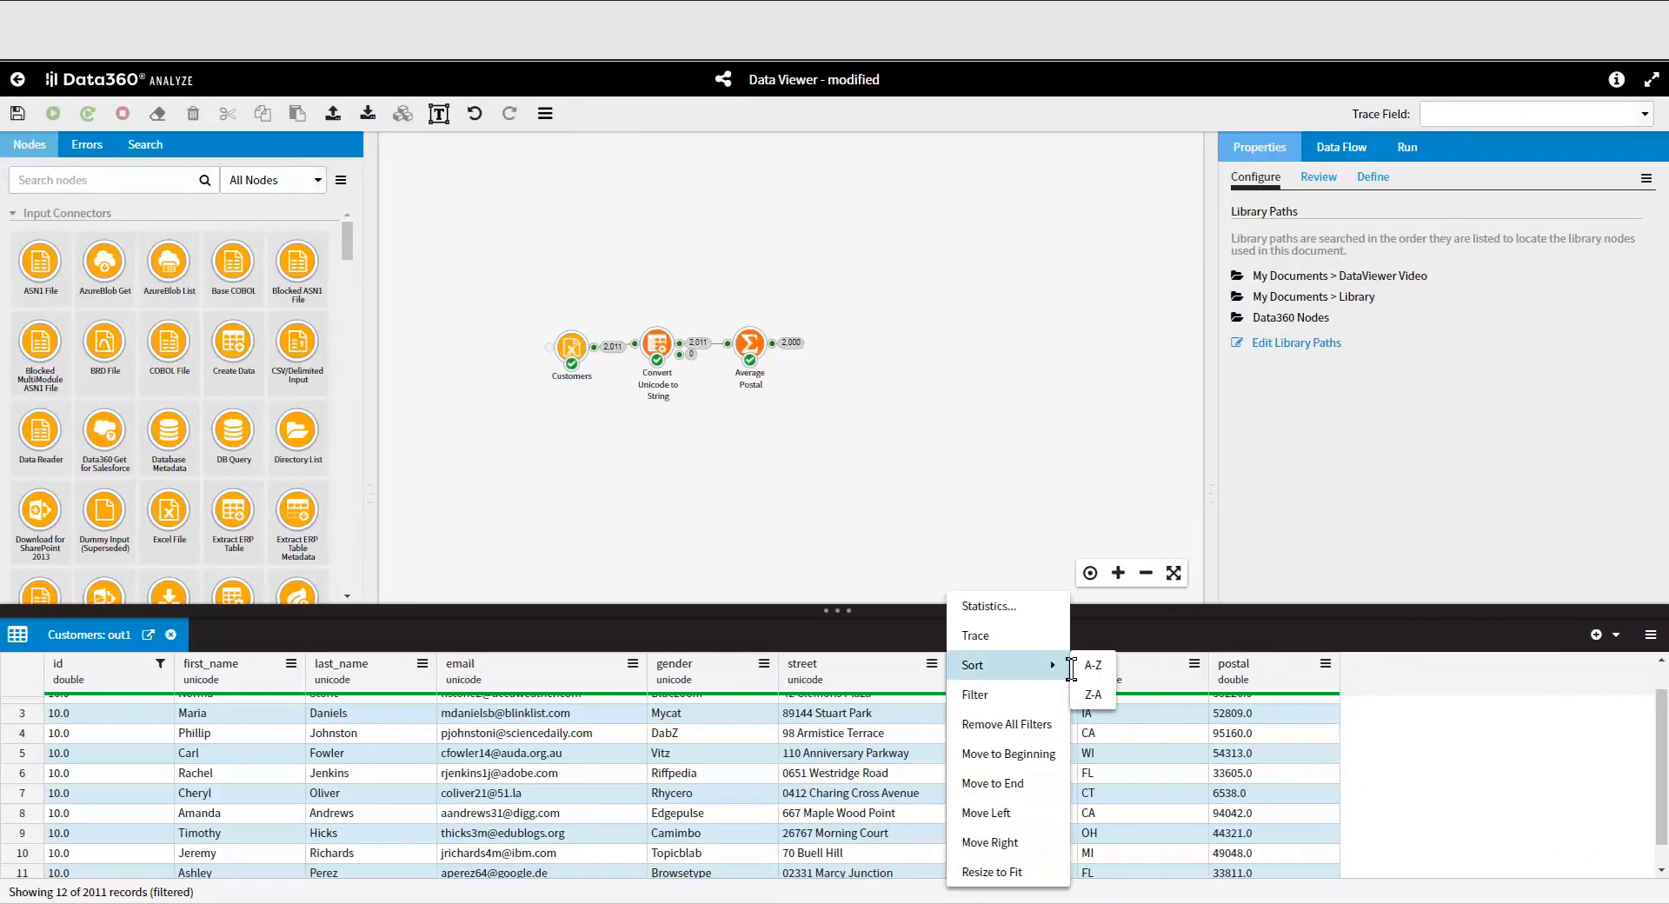
mouse_move(1026, 666)
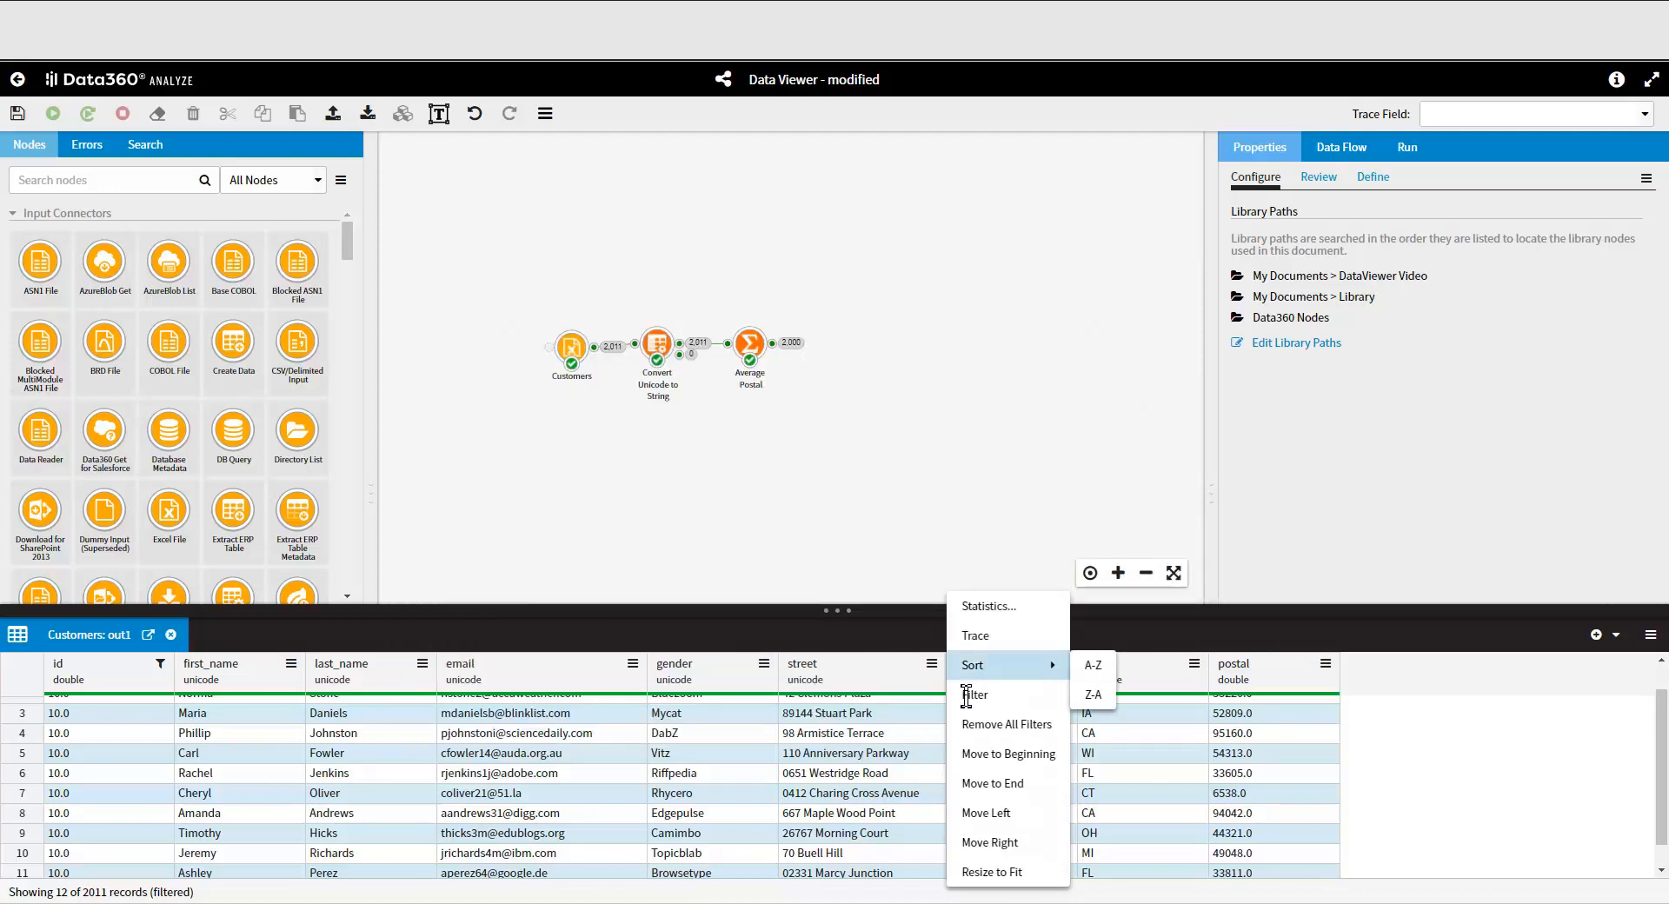
- Sort the Customers records by city from A to Z across all 2011 records
left_click(1092, 664)
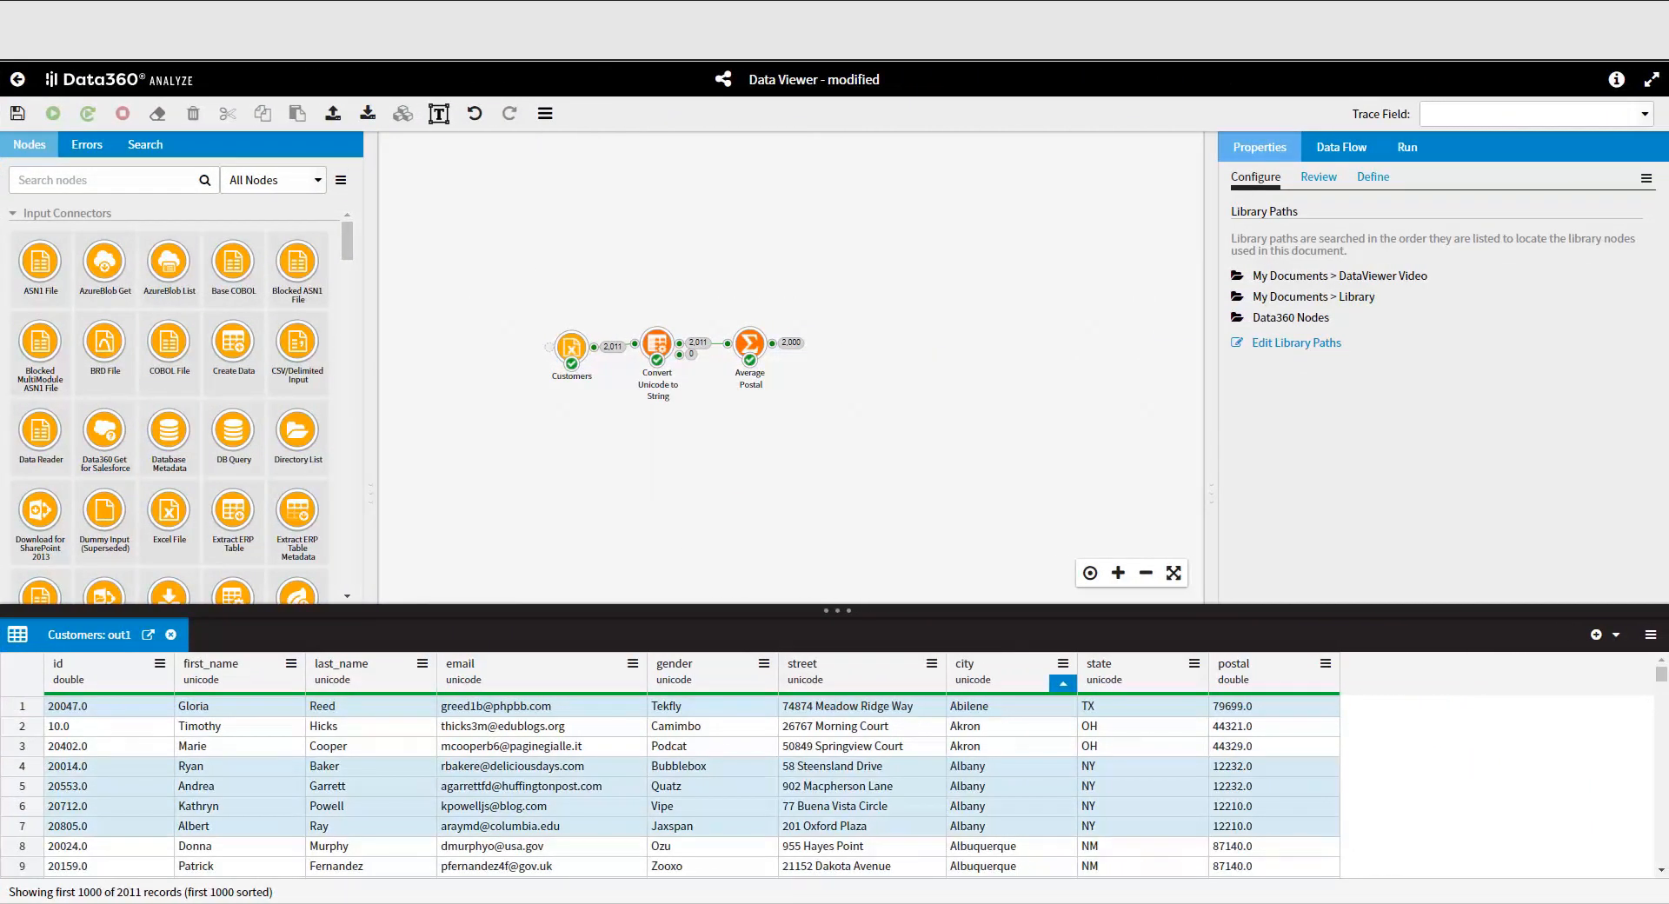
- Add a Sort by city node to the data flow, fed from the Customers node
left_click(572, 344)
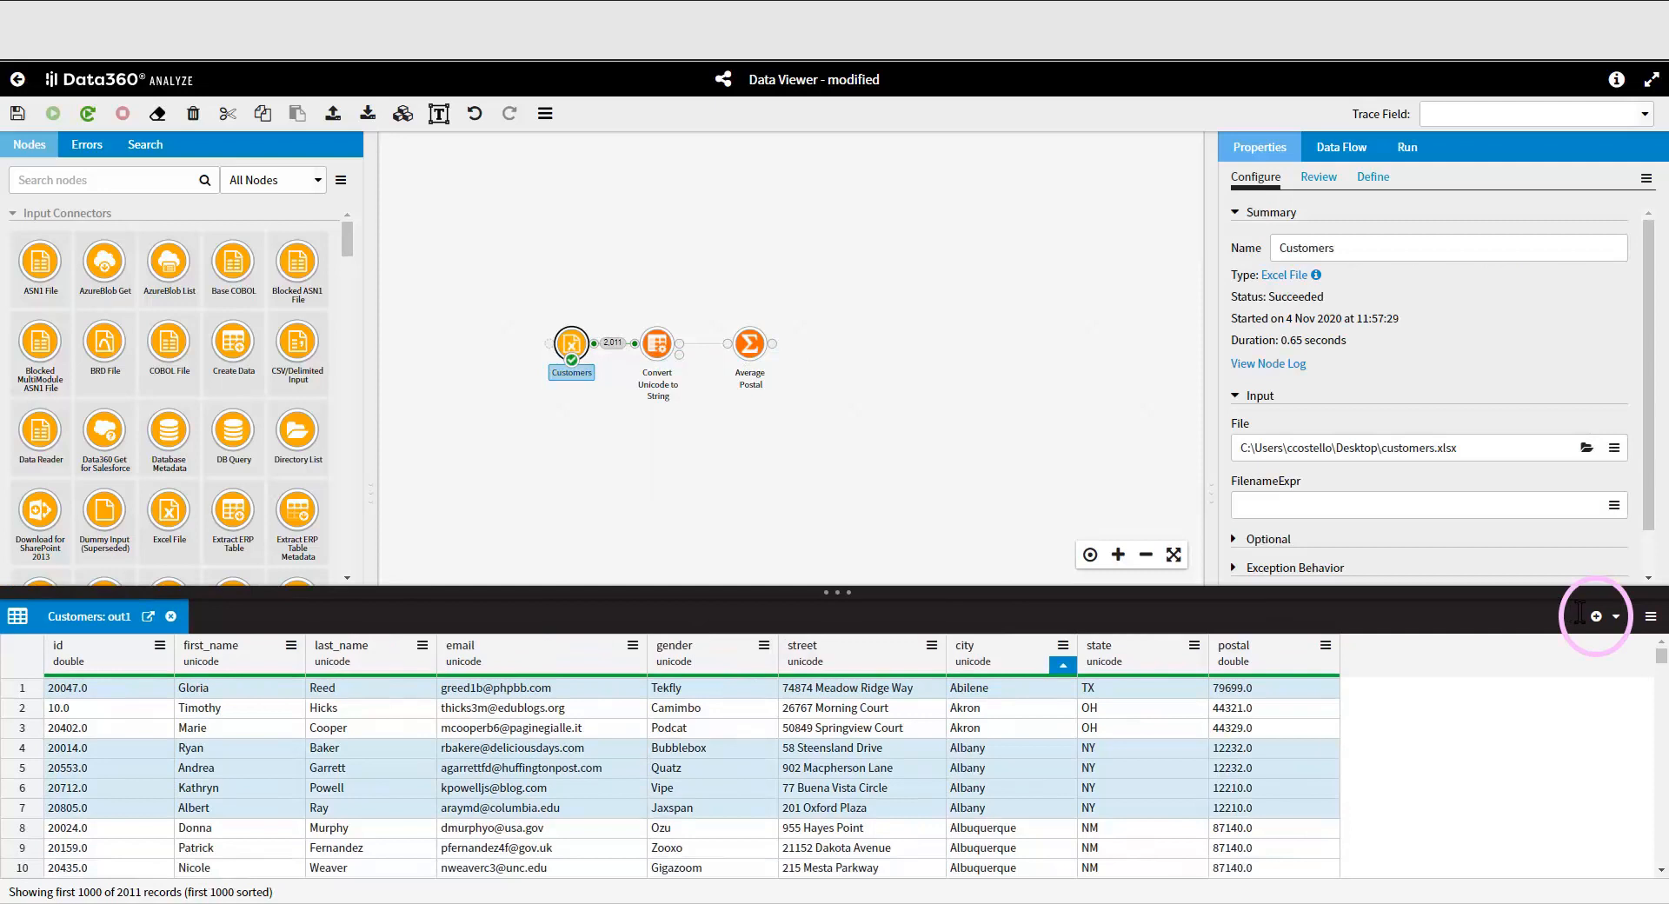
left_click(1594, 618)
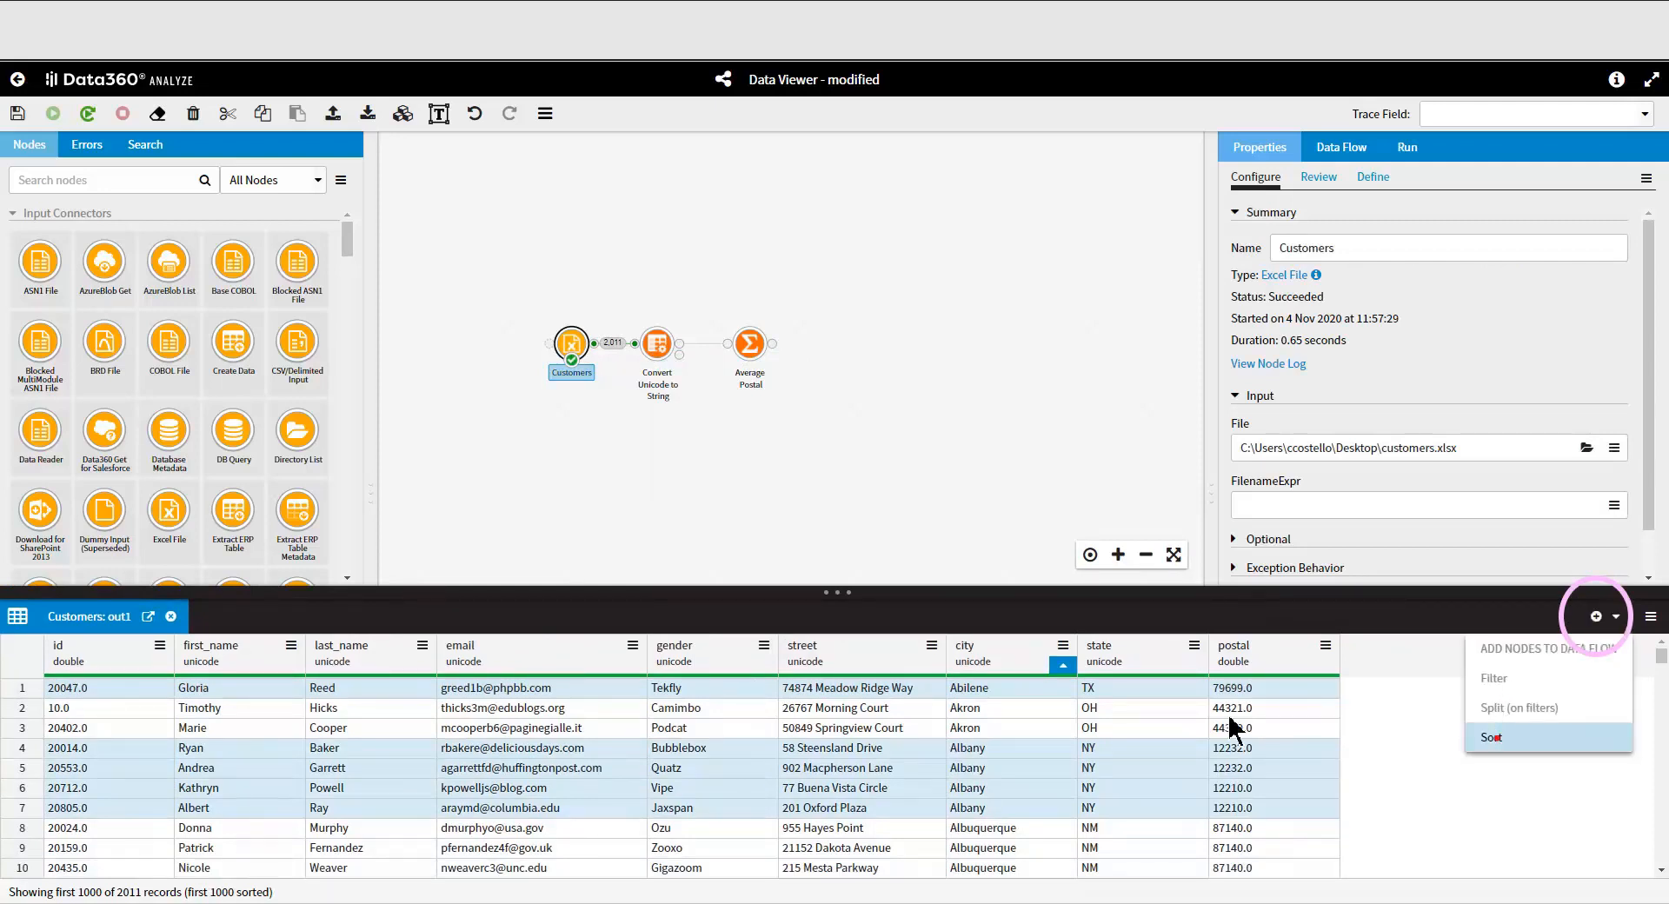
left_click(1490, 737)
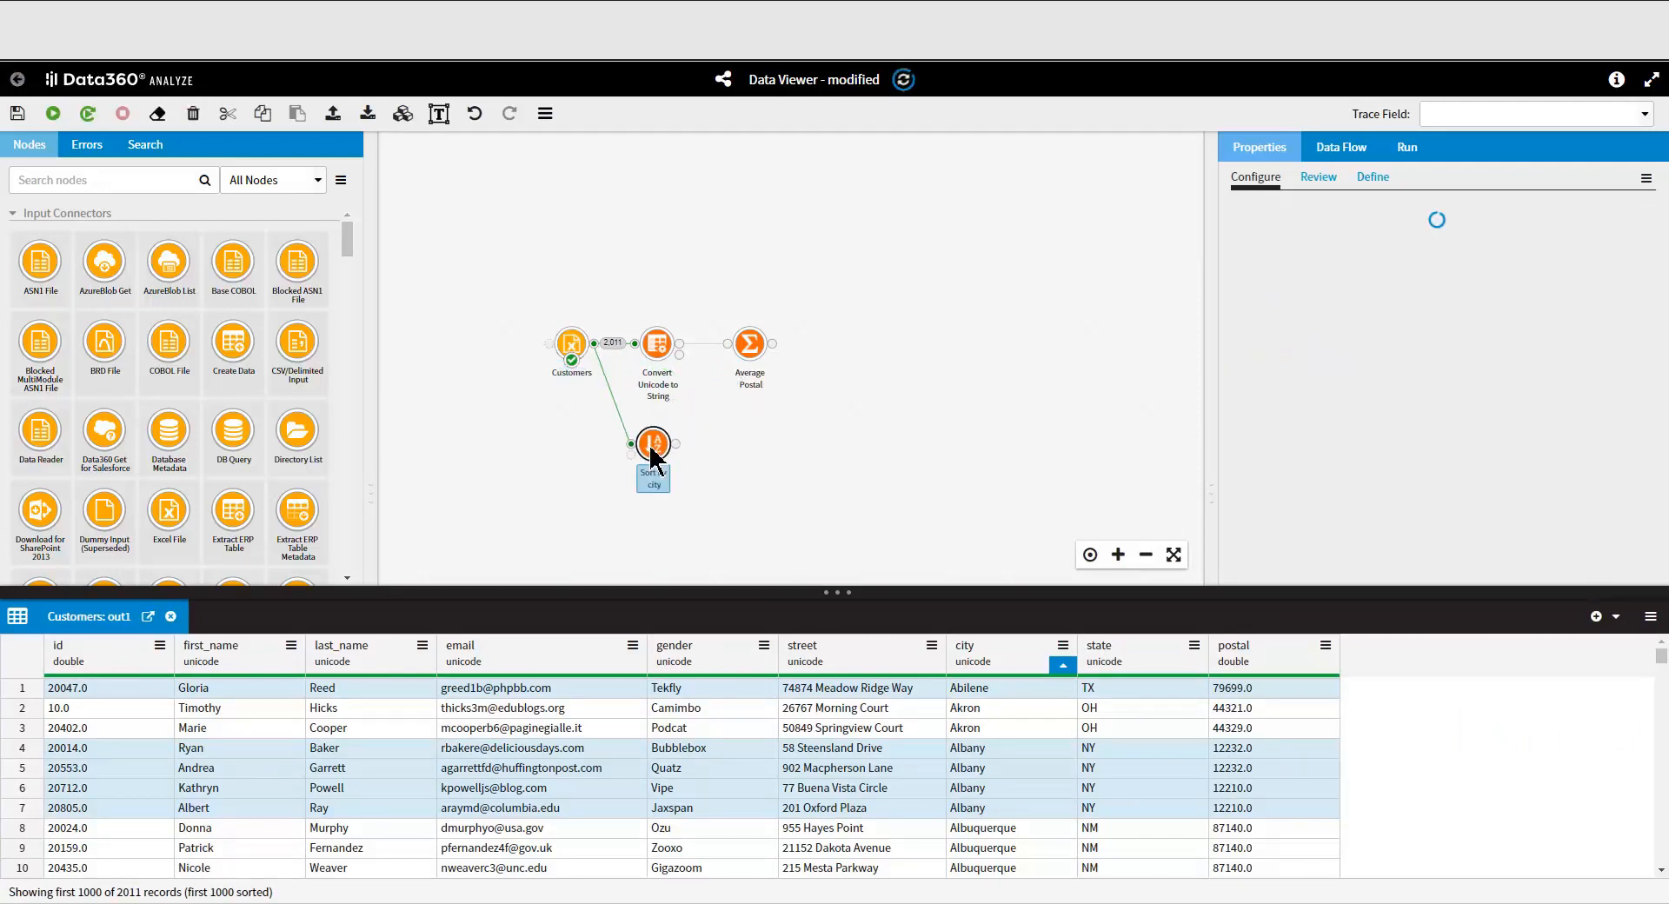
- Review the Sort by city node's SortBy field and list the nodes addable from its output
left_click(652, 443)
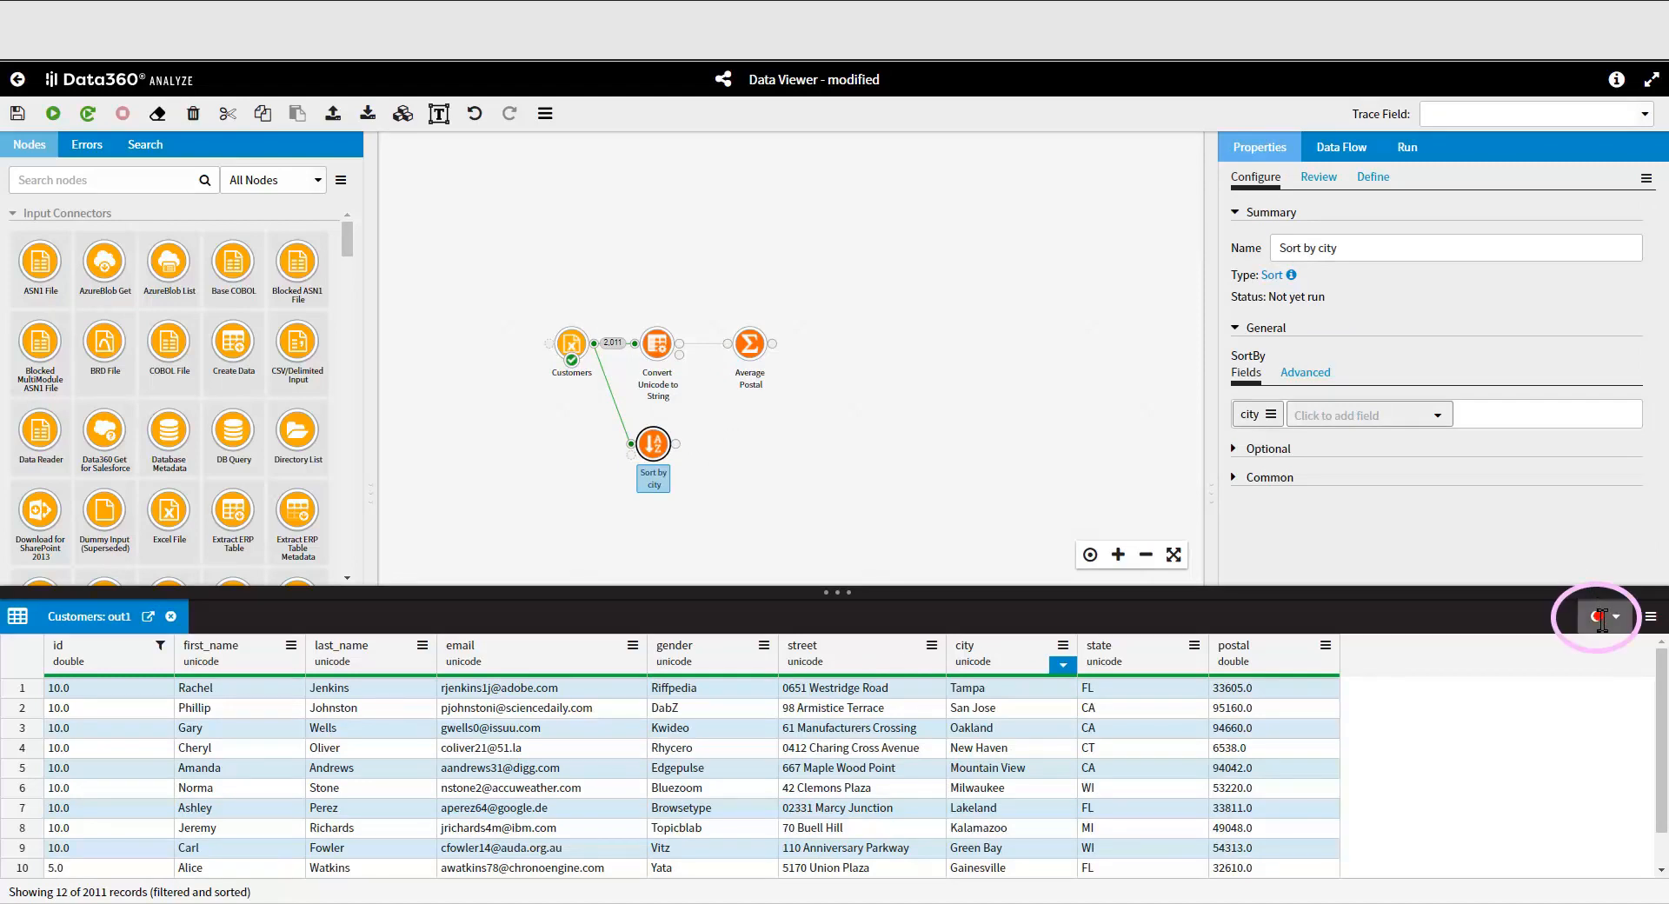
left_click(1605, 616)
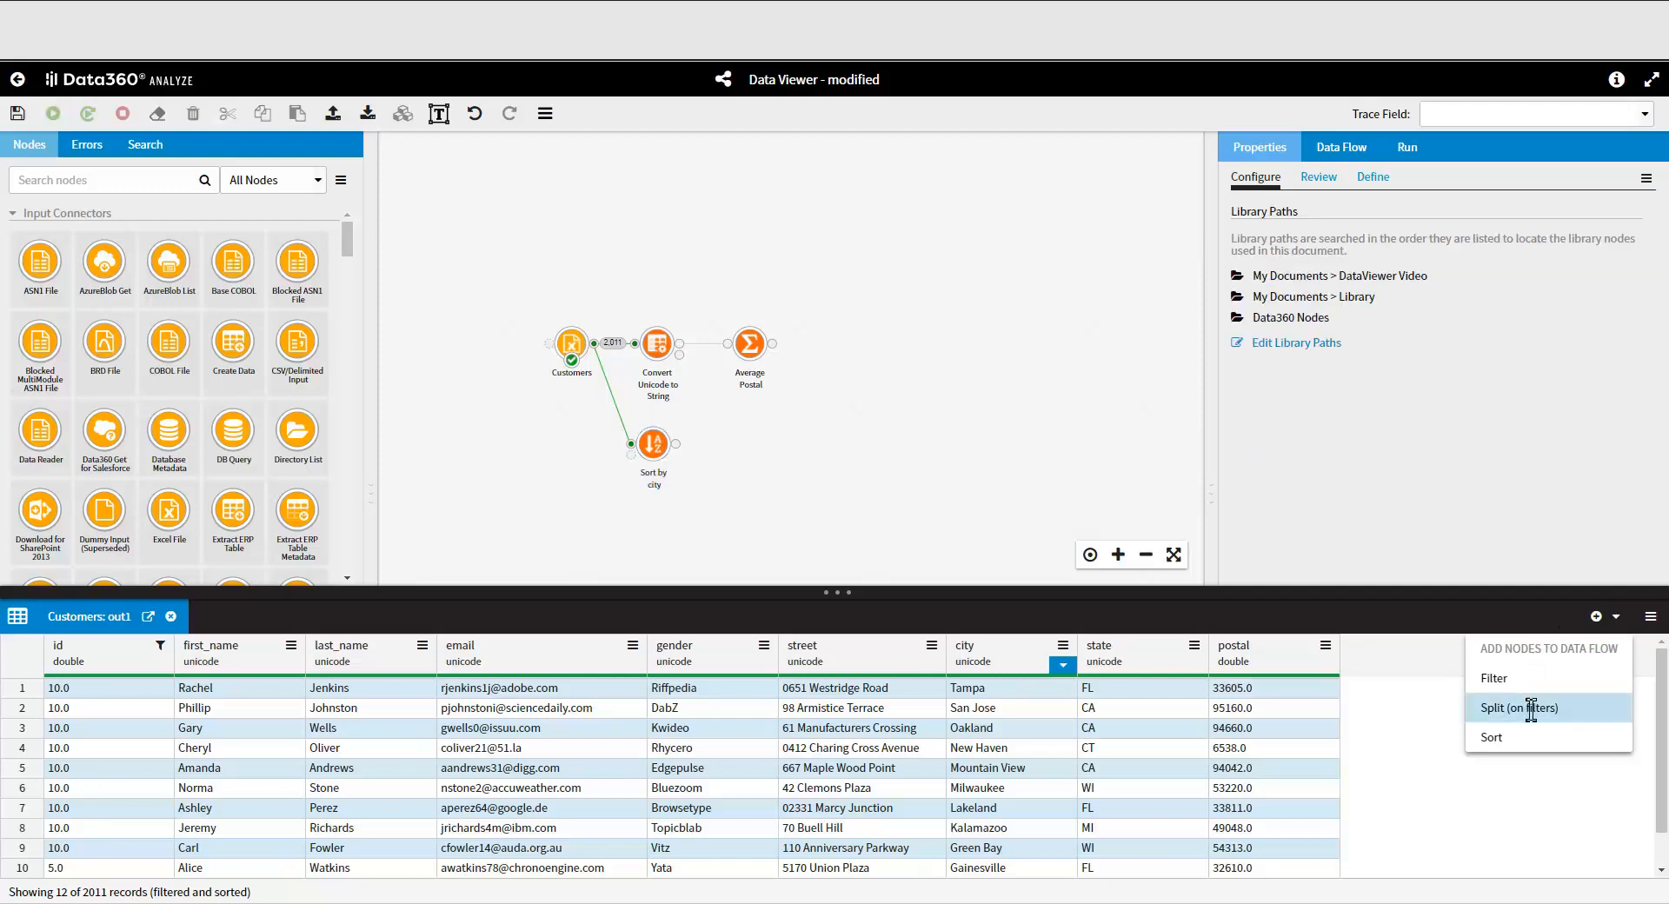
- Add a Split node on id ≤ 10 from Customers and place it above the Customers node
left_click(1518, 708)
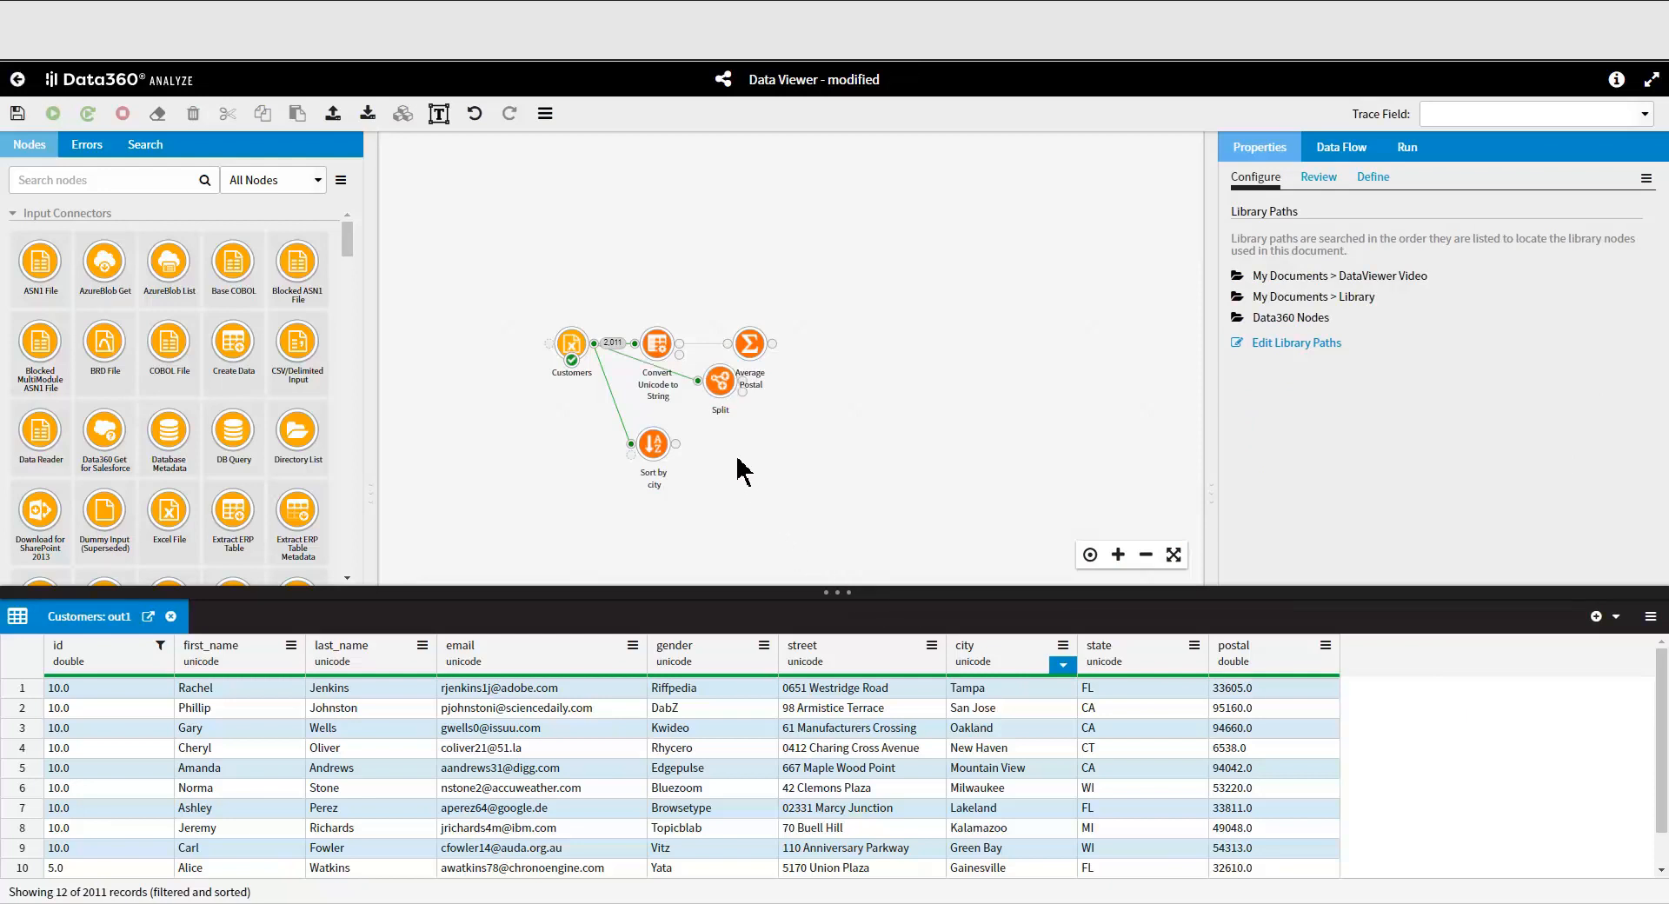
left_click_drag(720, 376, 653, 256)
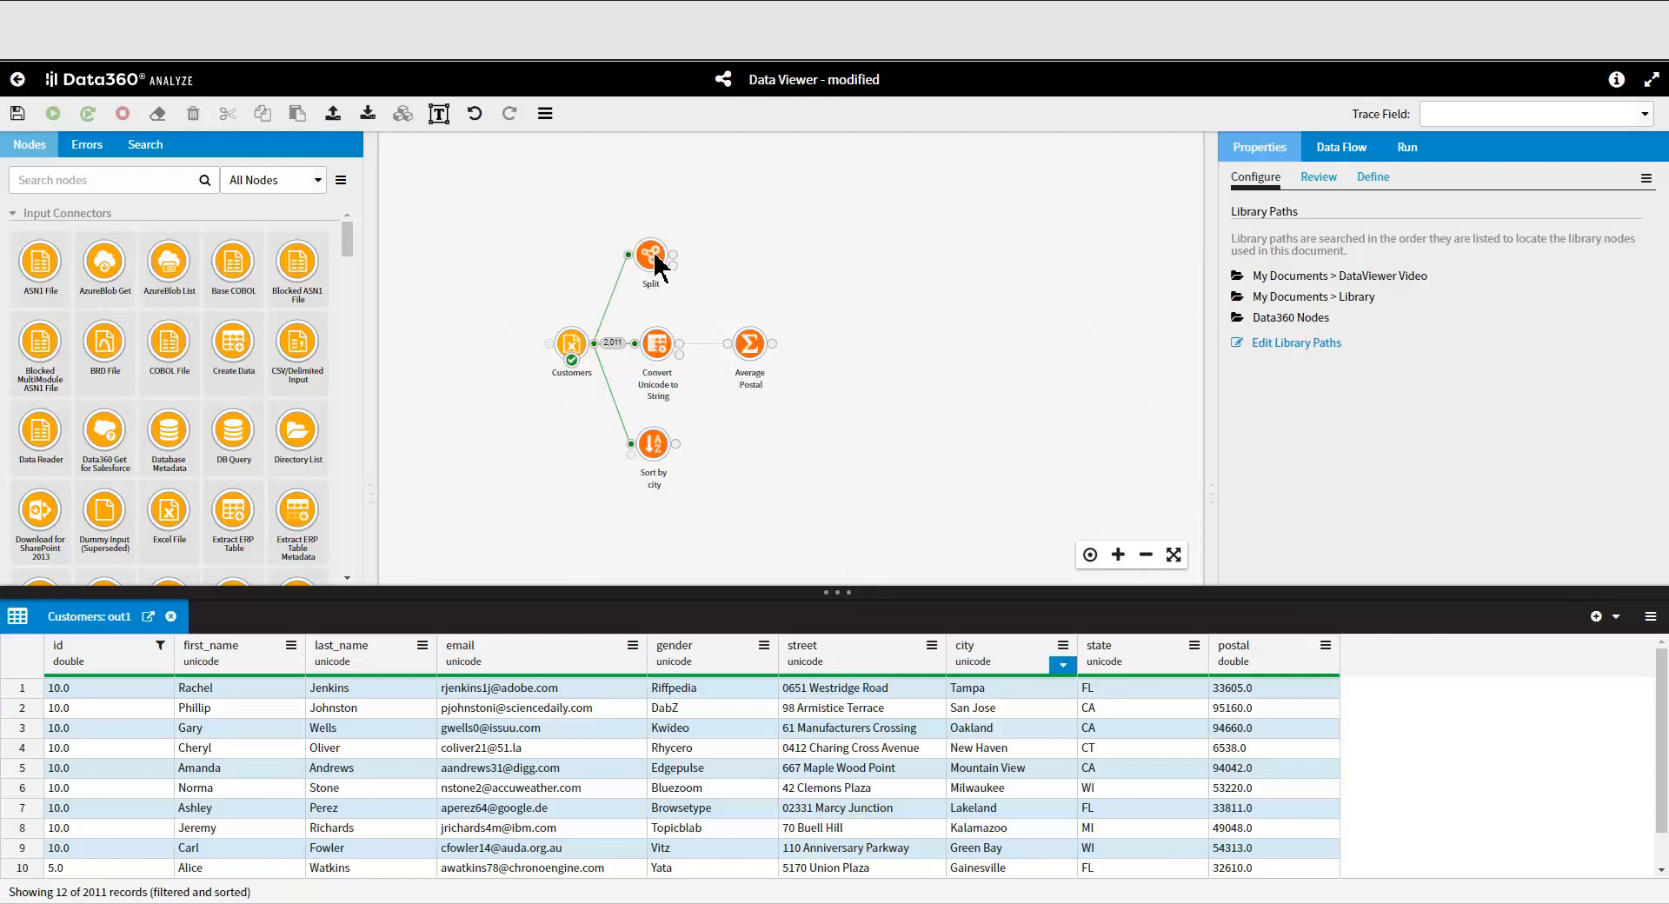
left_click(650, 255)
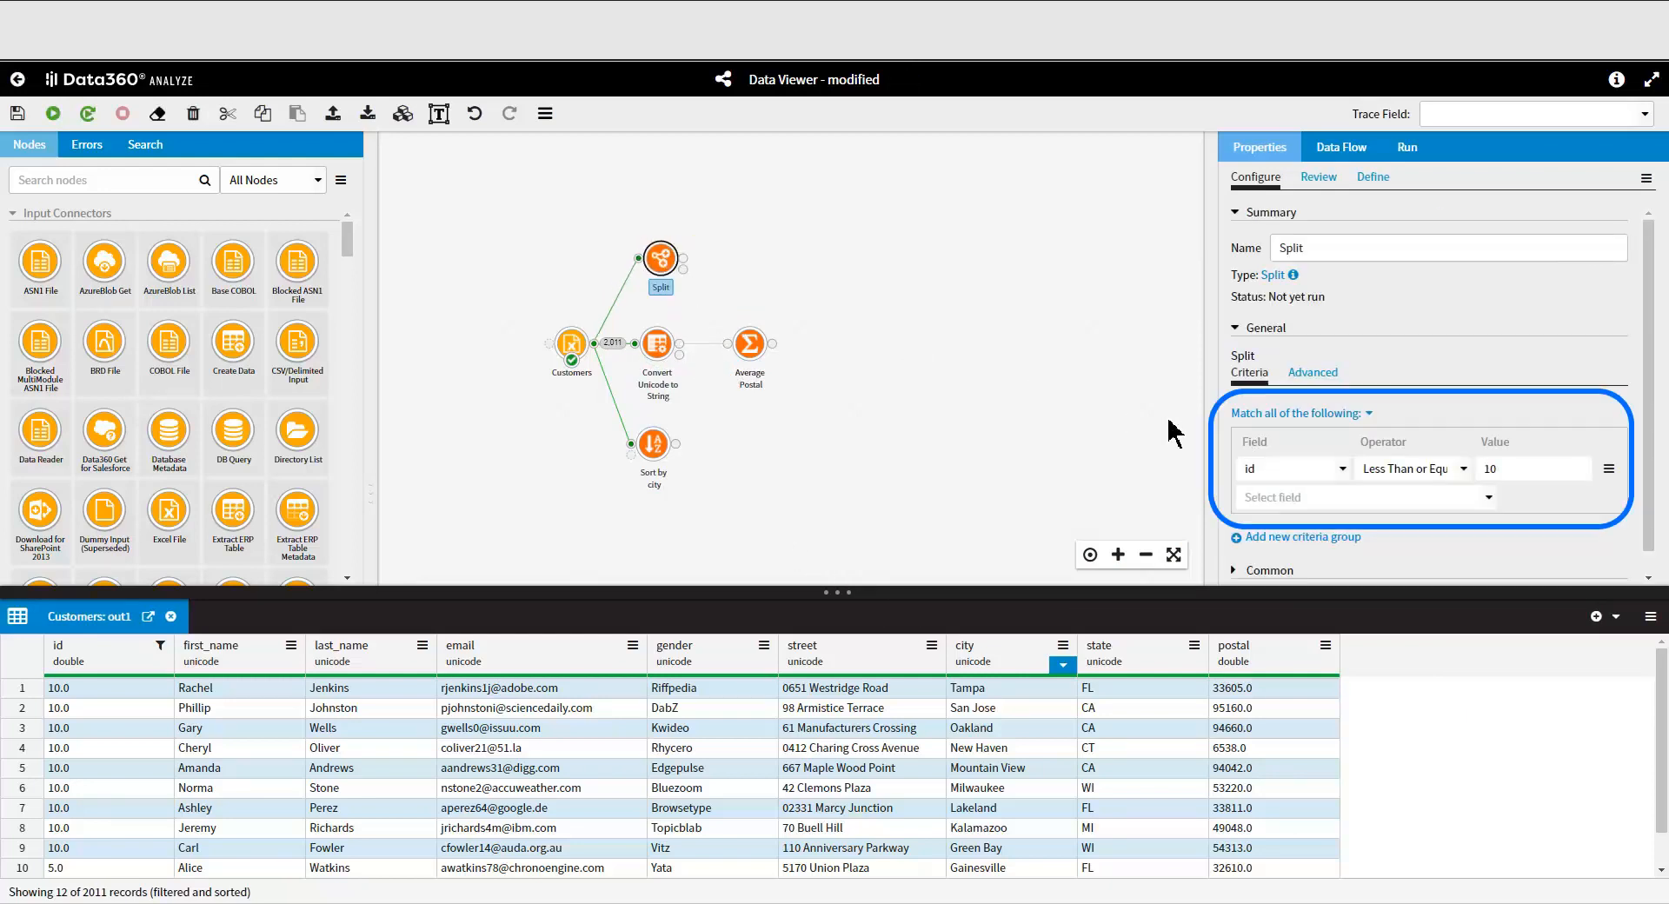